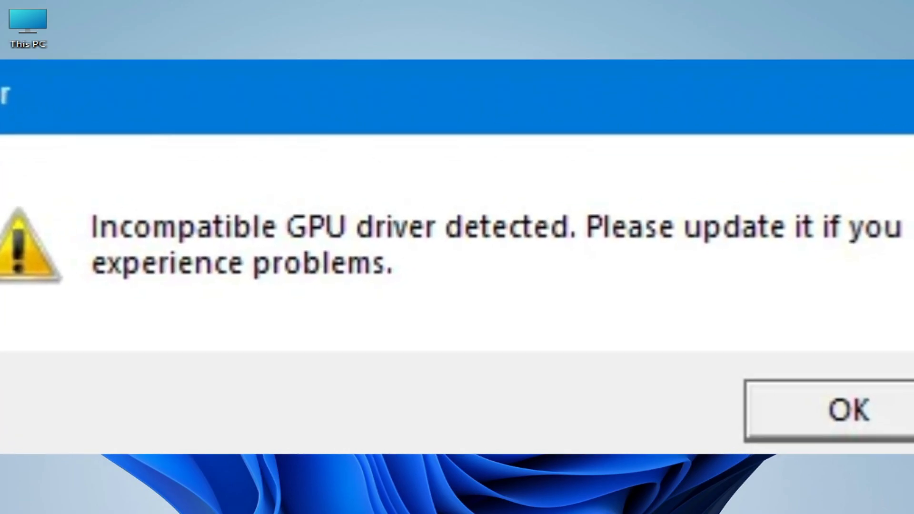
Dismiss the GPU driver warning and launch Roblox Studio from its desktop shortcut.
{"action": "left_click", "coordinate": [848, 410]}
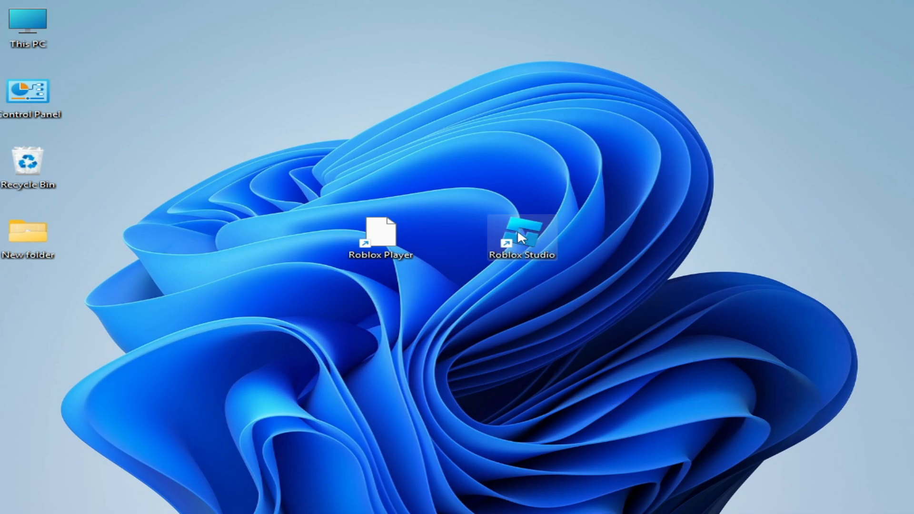
{"action": "double_click", "coordinate": [521, 236]}
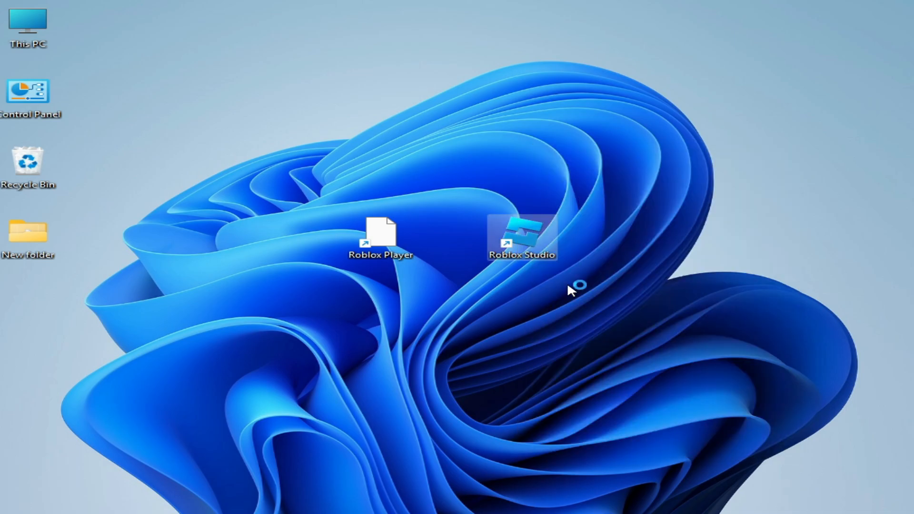
{"action": "double_click", "coordinate": [521, 233]}
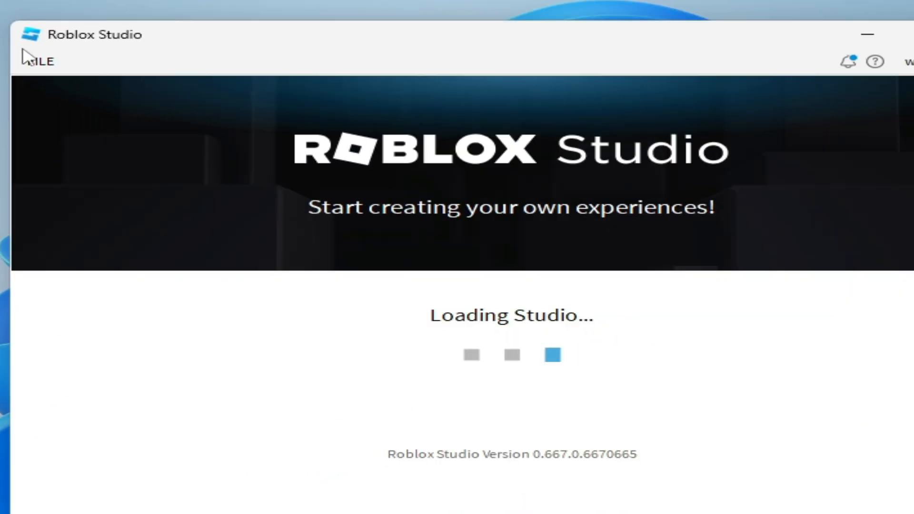
{"action": "left_click", "coordinate": [39, 61]}
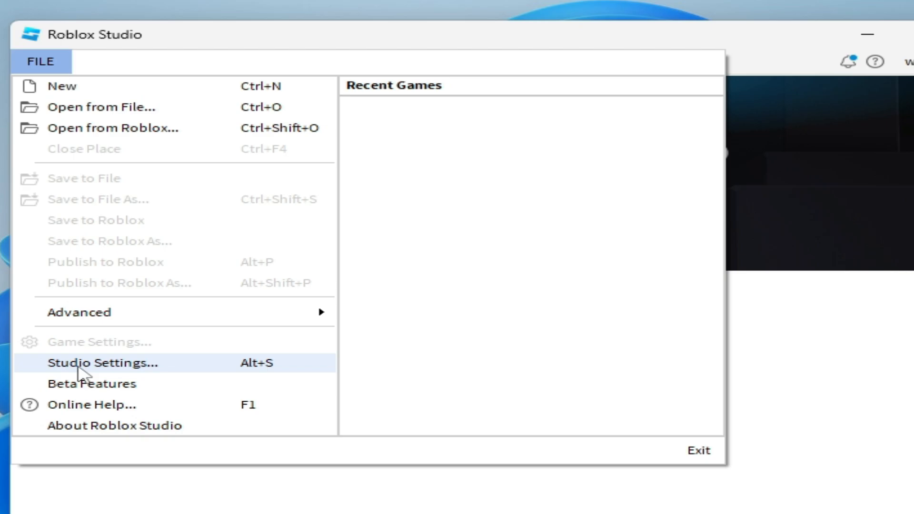
In Studio Settings under Rendering, change Graphics Mode from No Graphics to Automatic.
{"action": "left_click", "coordinate": [102, 363]}
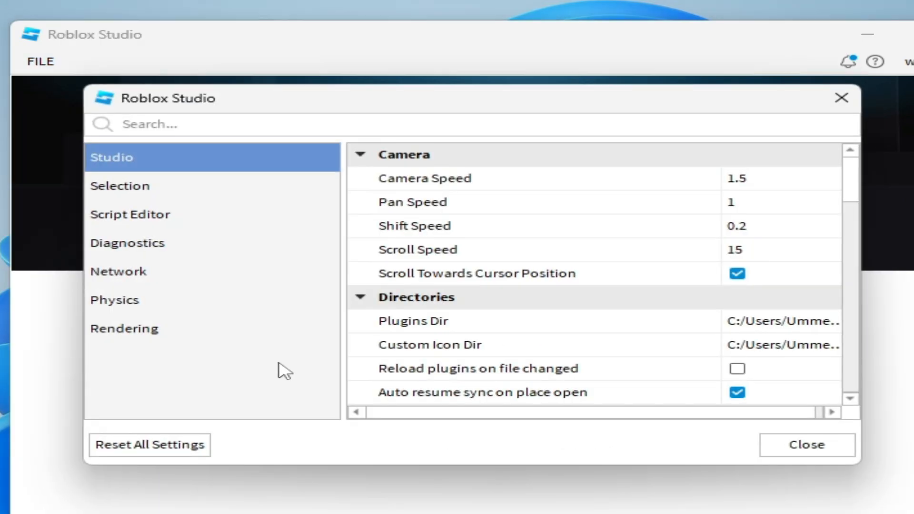
{"action": "left_click", "coordinate": [125, 328]}
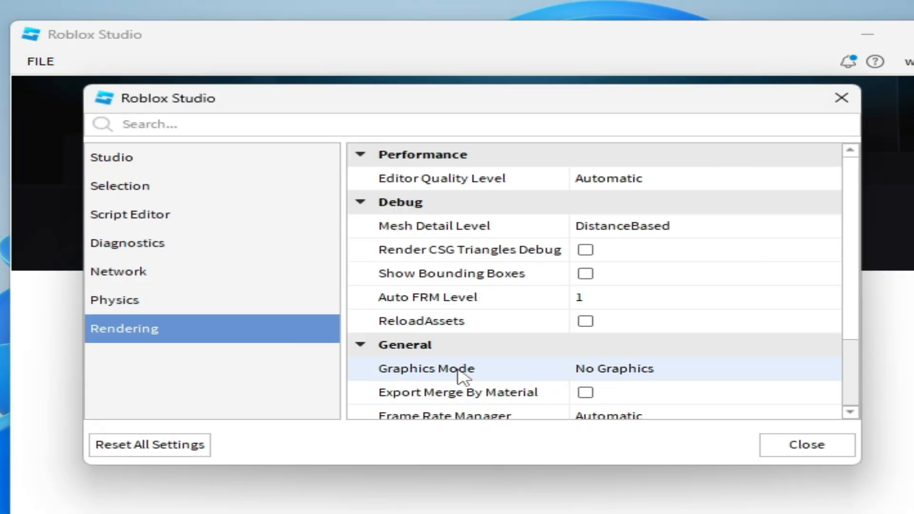
{"action": "left_click", "coordinate": [699, 369]}
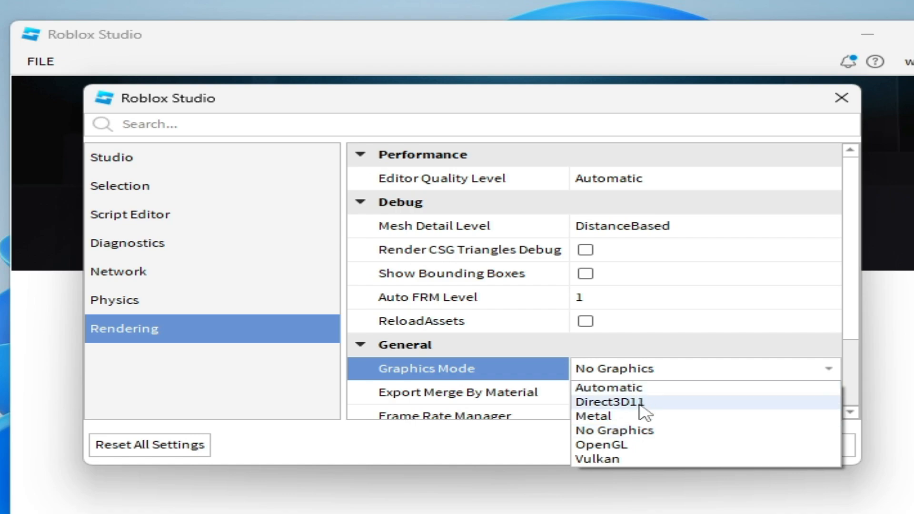
{"action": "left_click", "coordinate": [608, 387]}
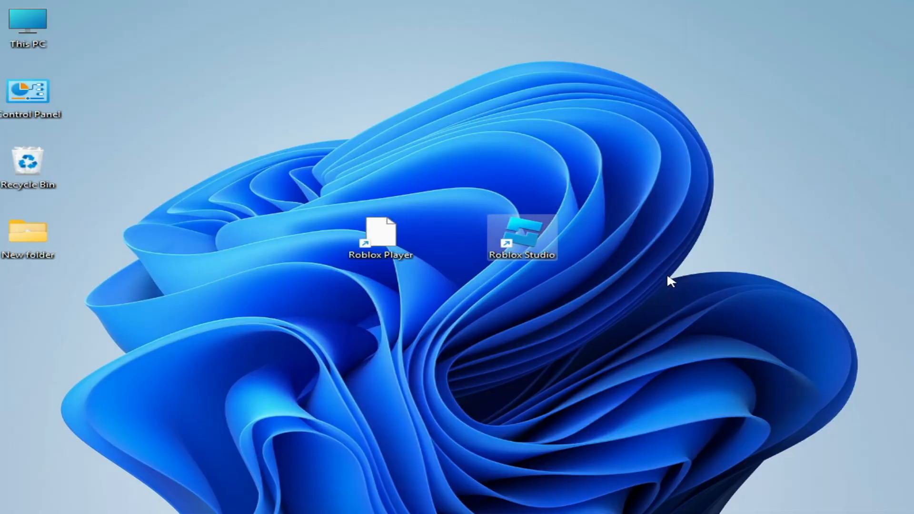
{"action": "mouse_move", "coordinate": [667, 285]}
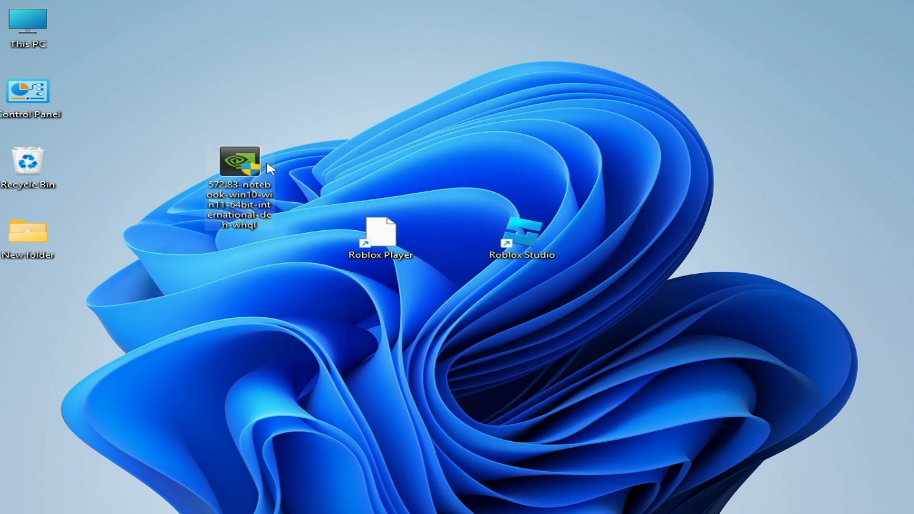
{"action": "mouse_move", "coordinate": [358, 155]}
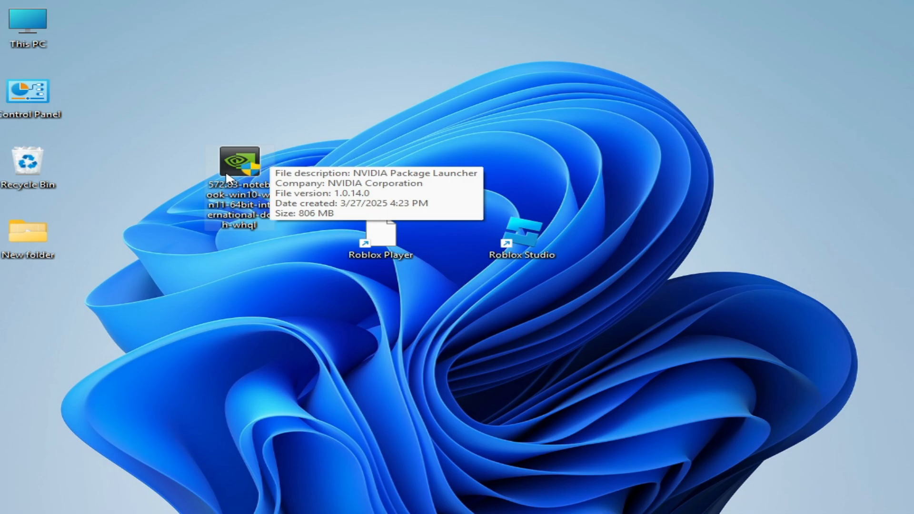
Run the NVIDIA 572.83 driver installer from the desktop as administrator.
{"action": "right_click", "coordinate": [239, 162]}
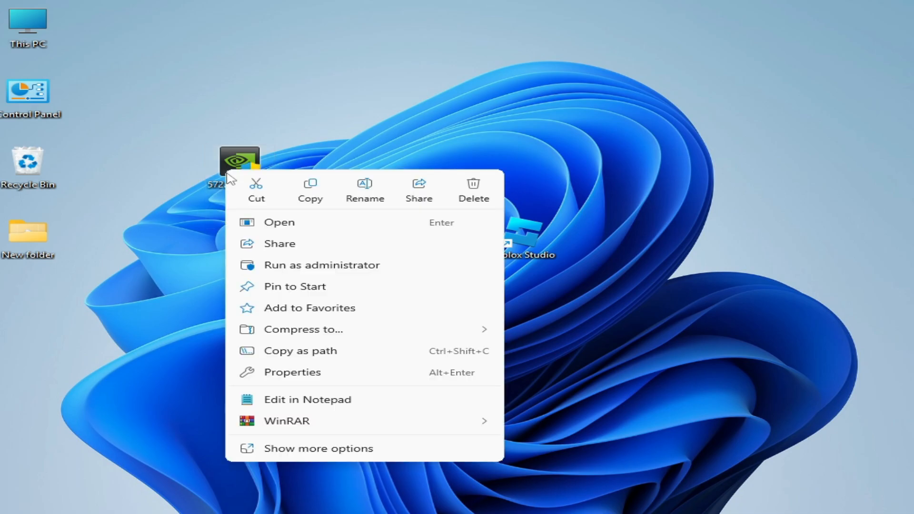
{"action": "mouse_move", "coordinate": [303, 272]}
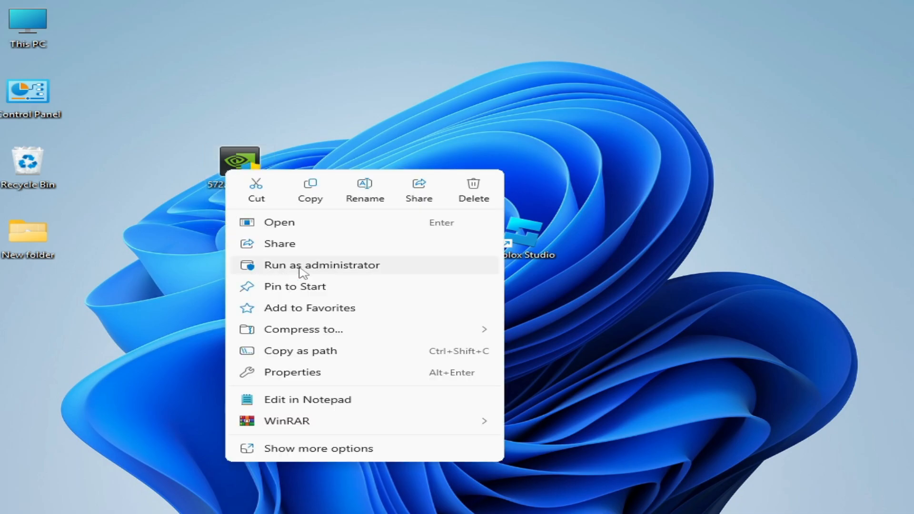
{"action": "left_click", "coordinate": [321, 264]}
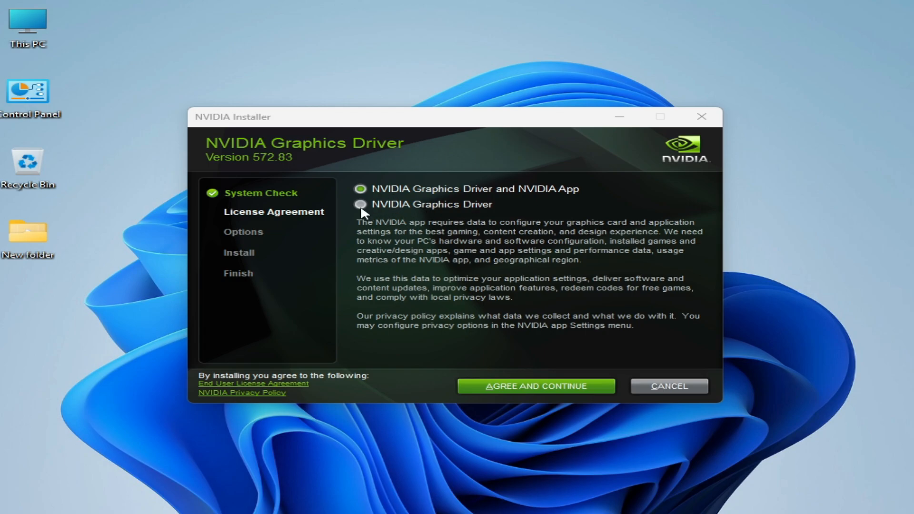
Choose NVIDIA Graphics Driver only, accept the license, pick Custom, and enable clean installation.
{"action": "left_click", "coordinate": [360, 205]}
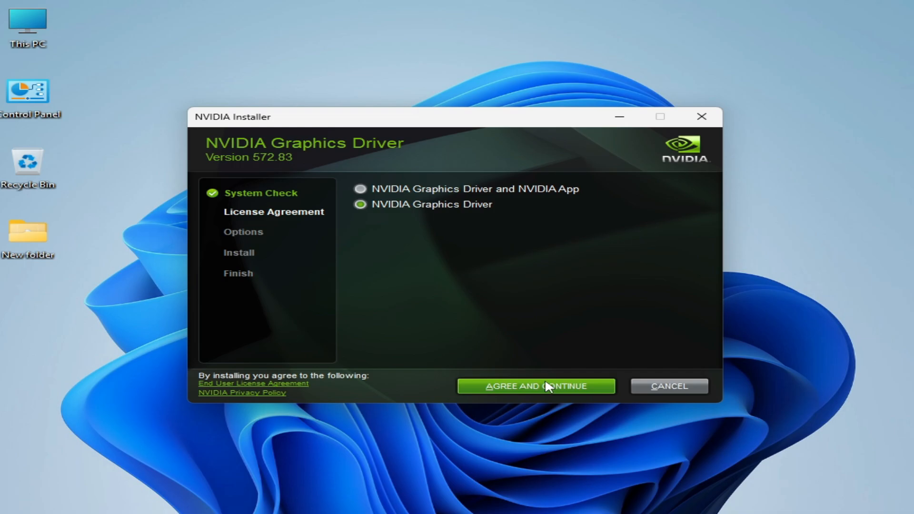
{"action": "left_click", "coordinate": [535, 386]}
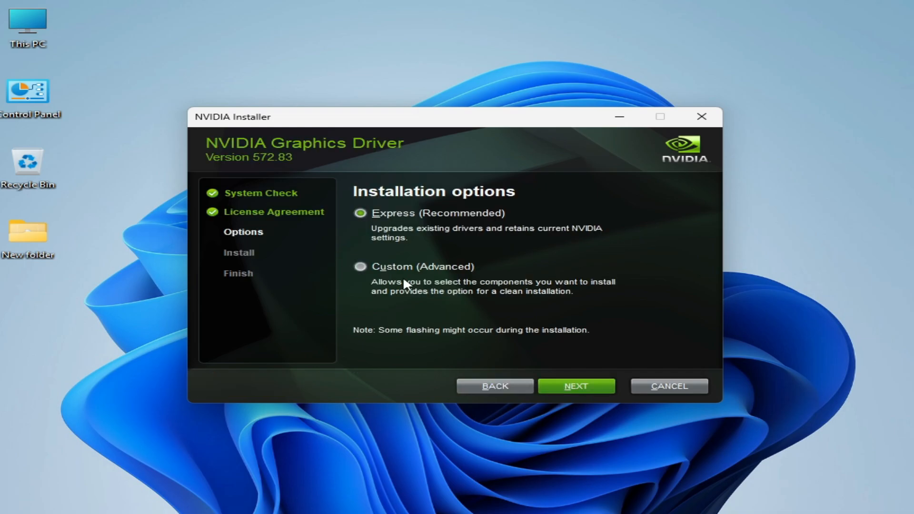
{"action": "left_click", "coordinate": [360, 266]}
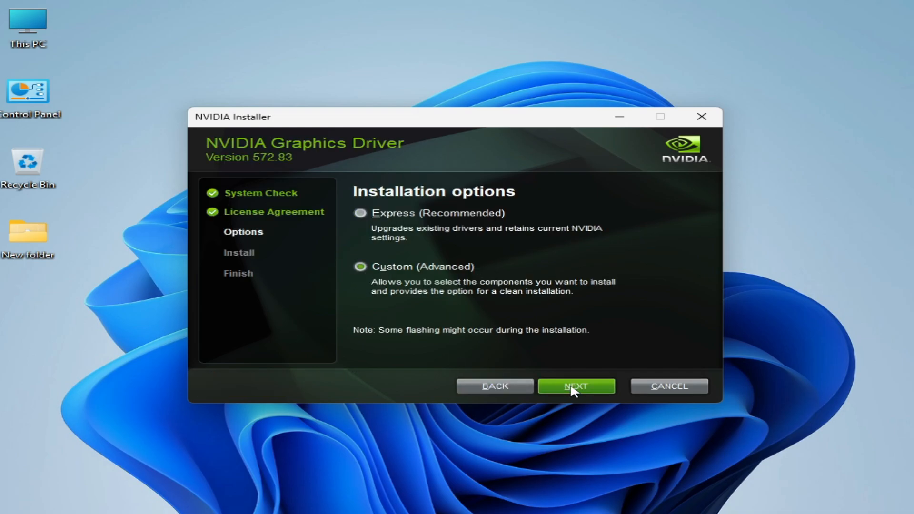
{"action": "left_click", "coordinate": [576, 386]}
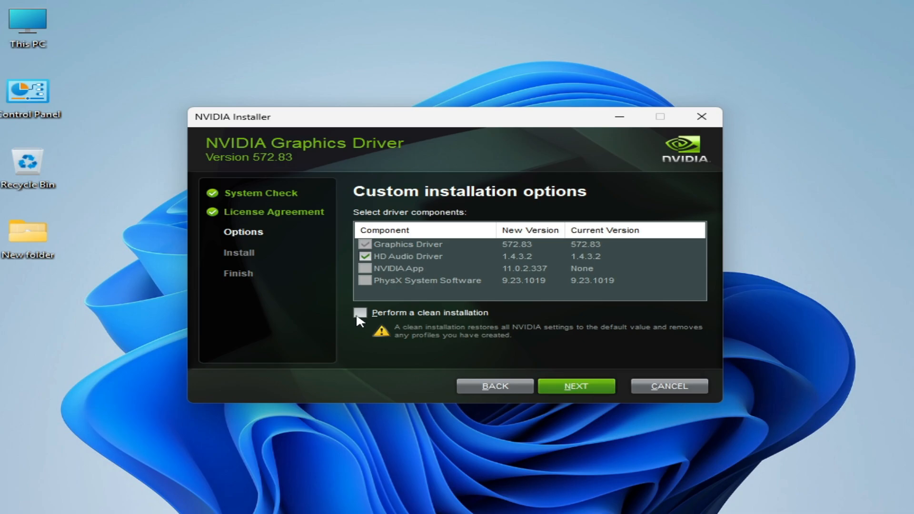
{"action": "left_click", "coordinate": [360, 313]}
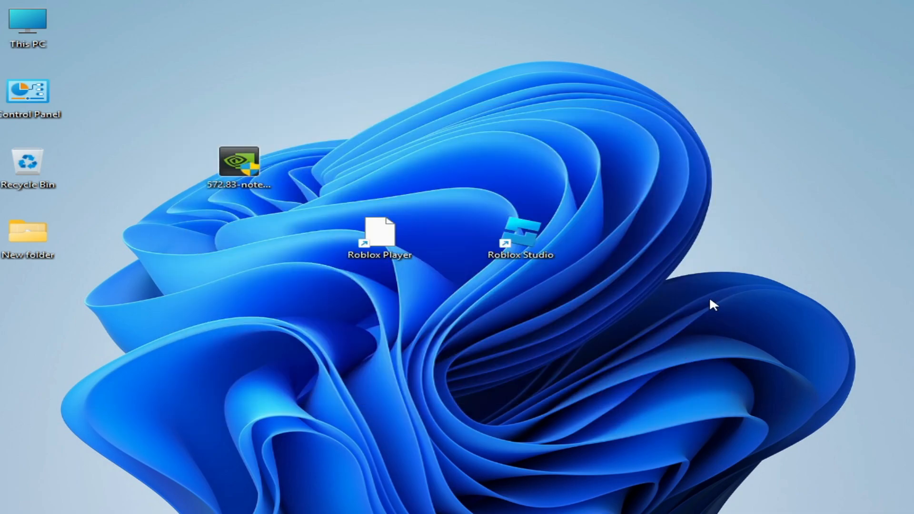
{"action": "mouse_move", "coordinate": [547, 384]}
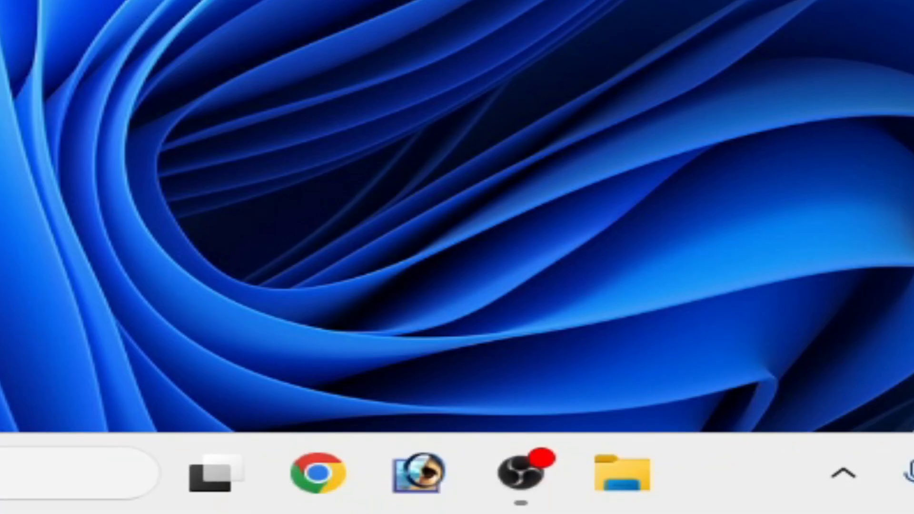
Restart the PC from the Windows power menu.
{"action": "left_click", "coordinate": [749, 355]}
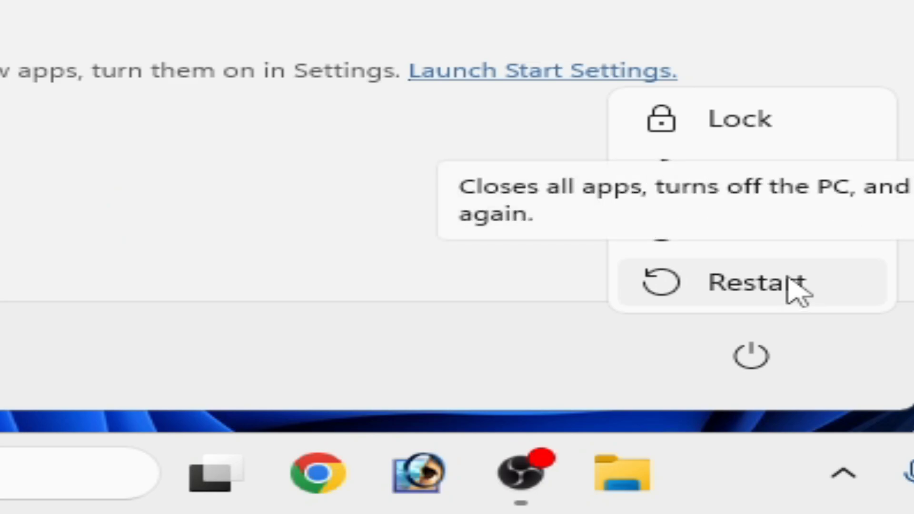
{"action": "left_click", "coordinate": [752, 282]}
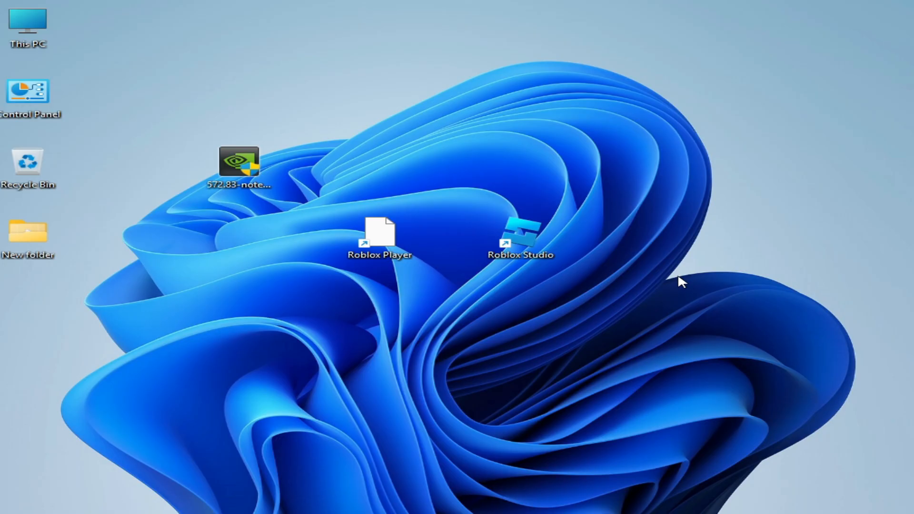
{"action": "mouse_move", "coordinate": [612, 265]}
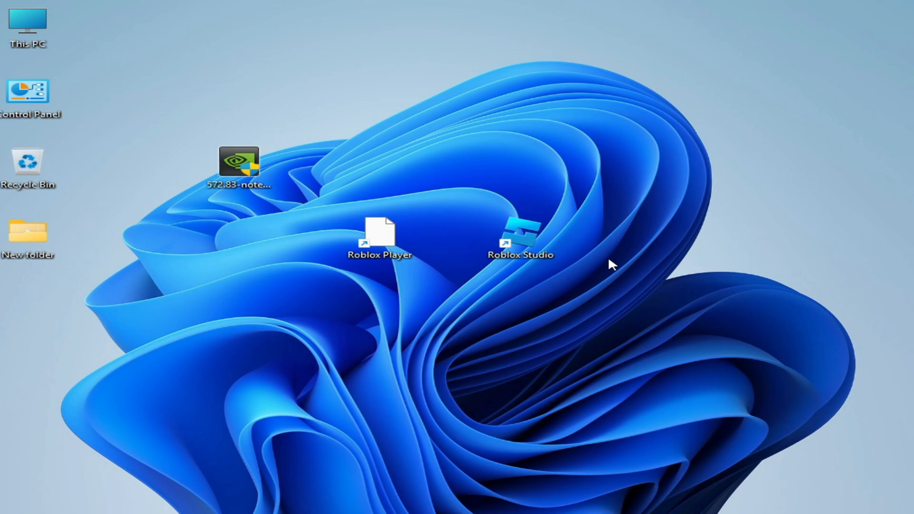
{"action": "mouse_move", "coordinate": [699, 200]}
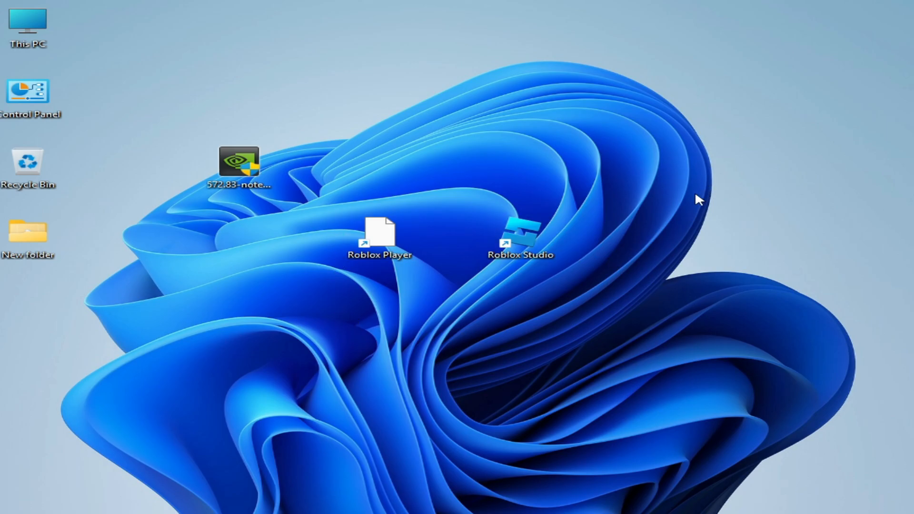